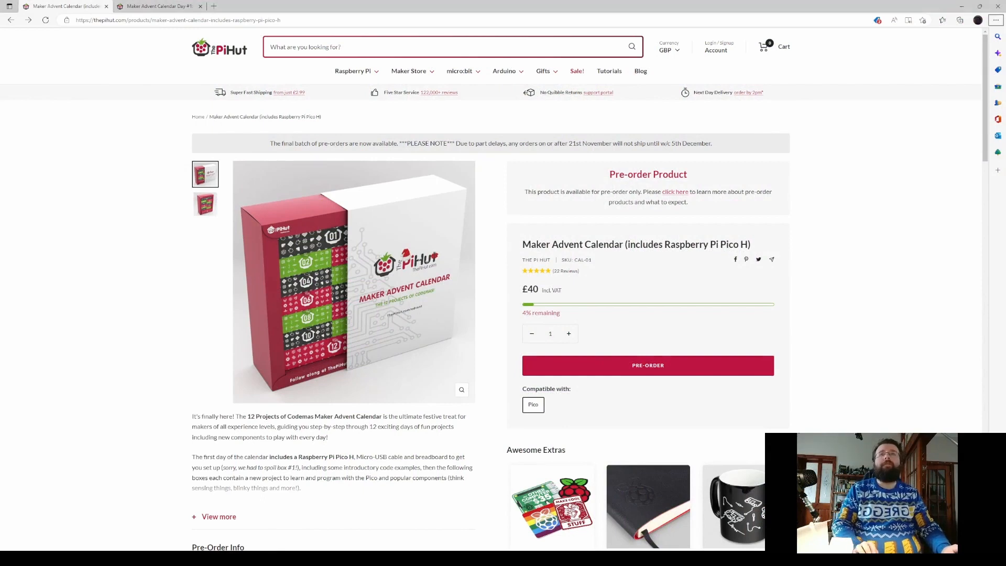
pyautogui.moveTo(105, 266)
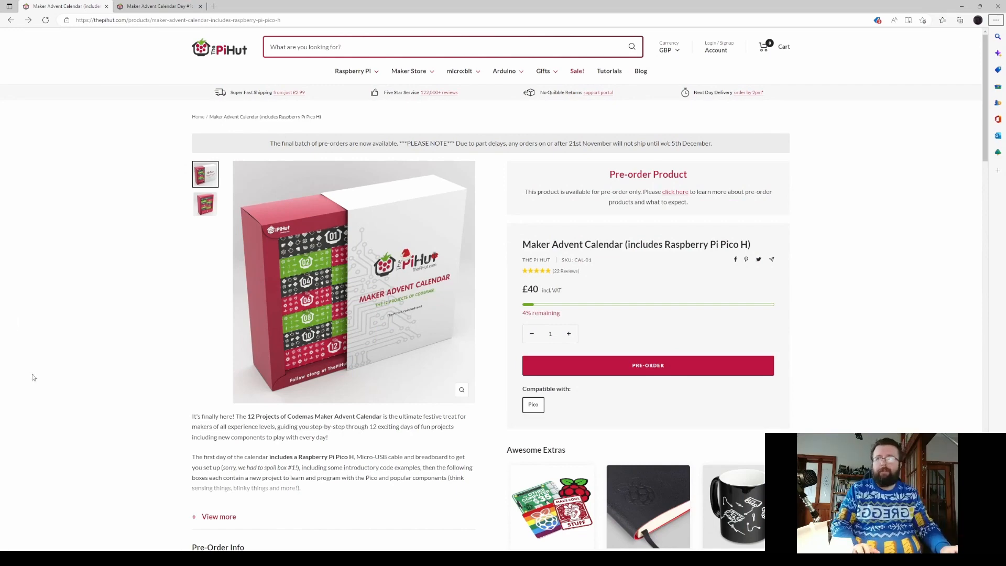
pyautogui.scroll(-3)
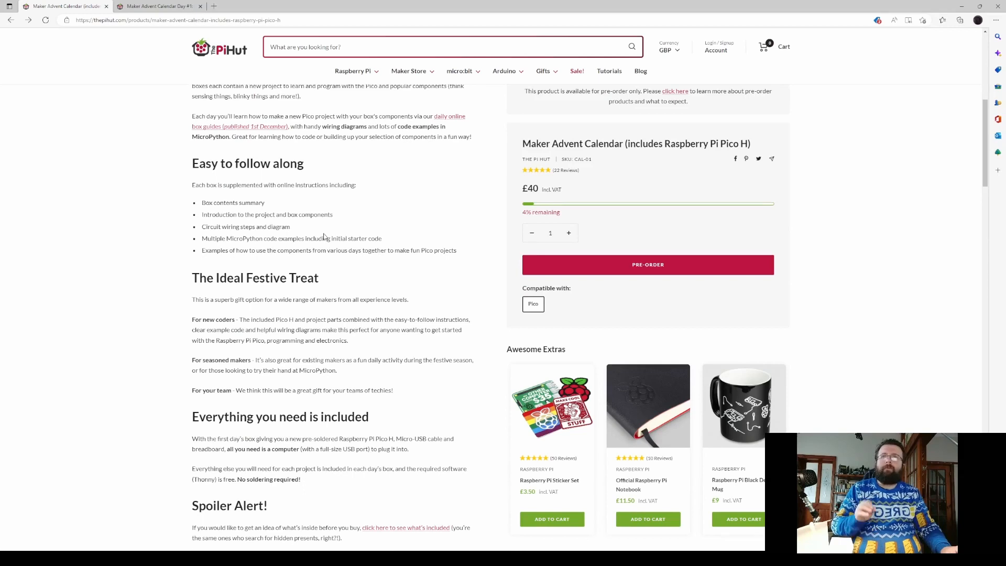
pyautogui.moveTo(297, 247)
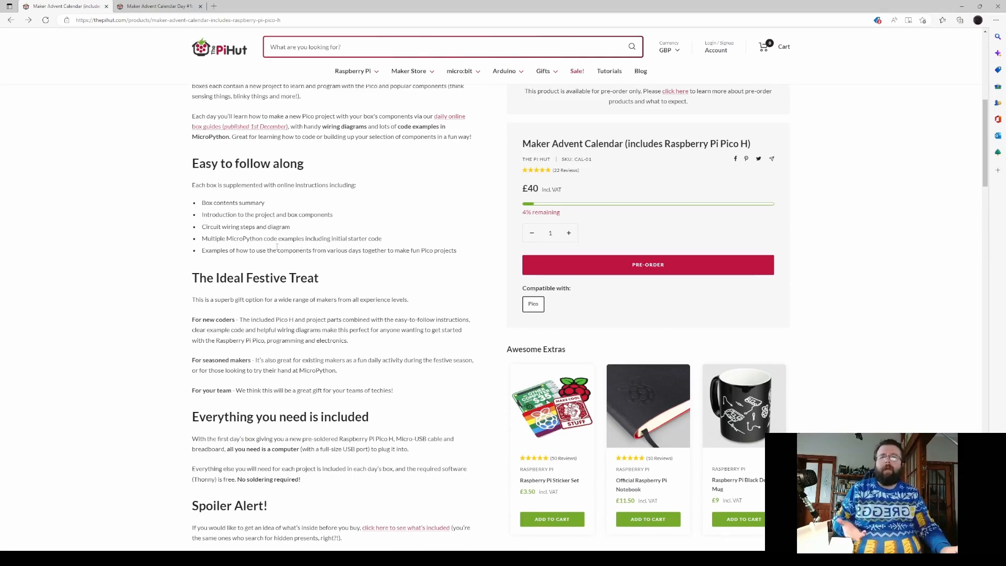
pyautogui.scroll(-3)
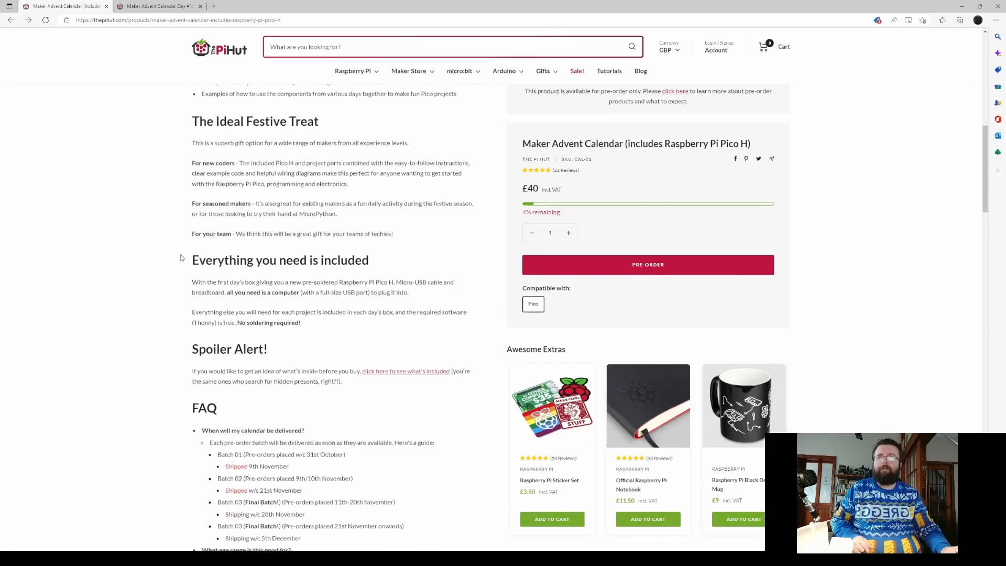
pyautogui.scroll(-3)
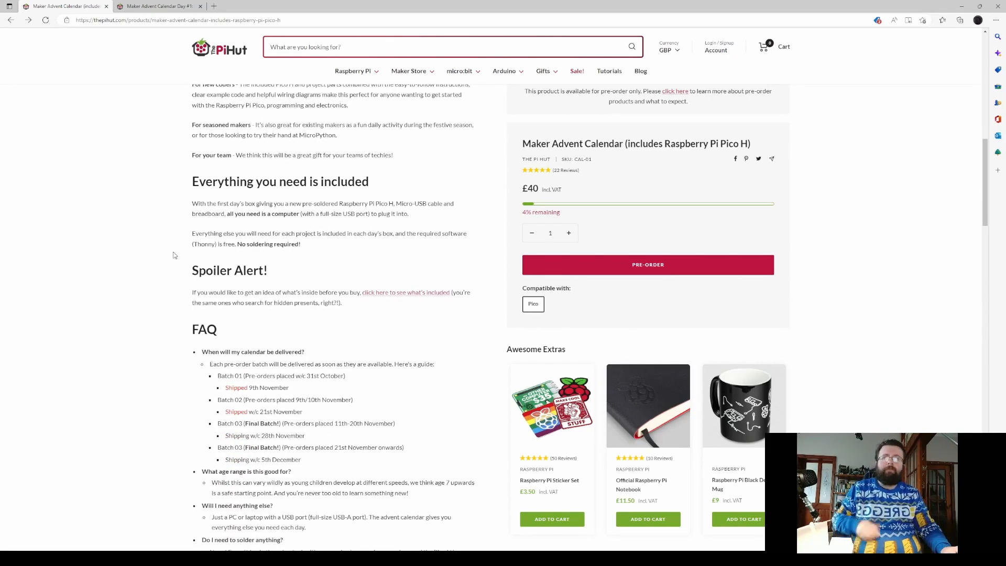
pyautogui.moveTo(169, 252)
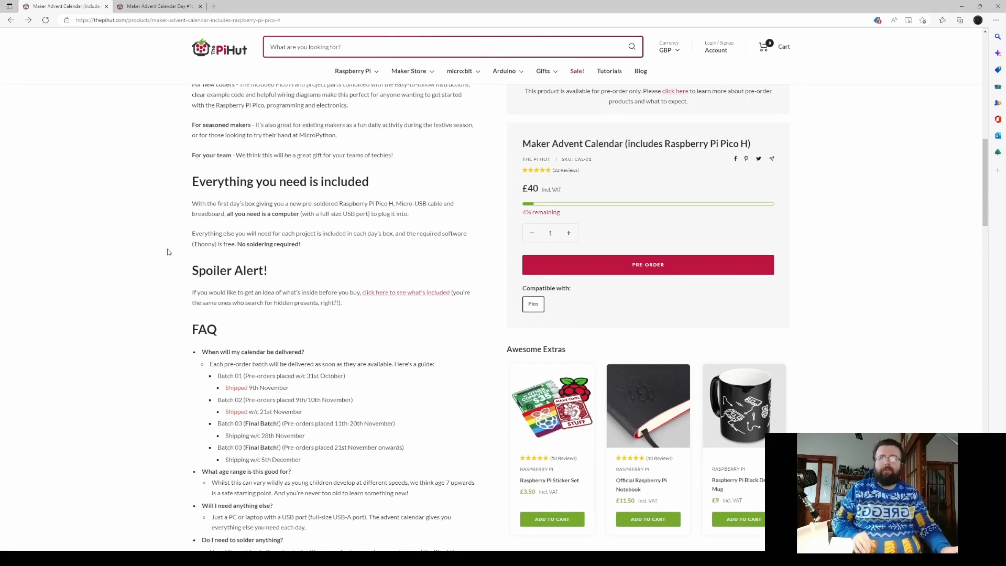